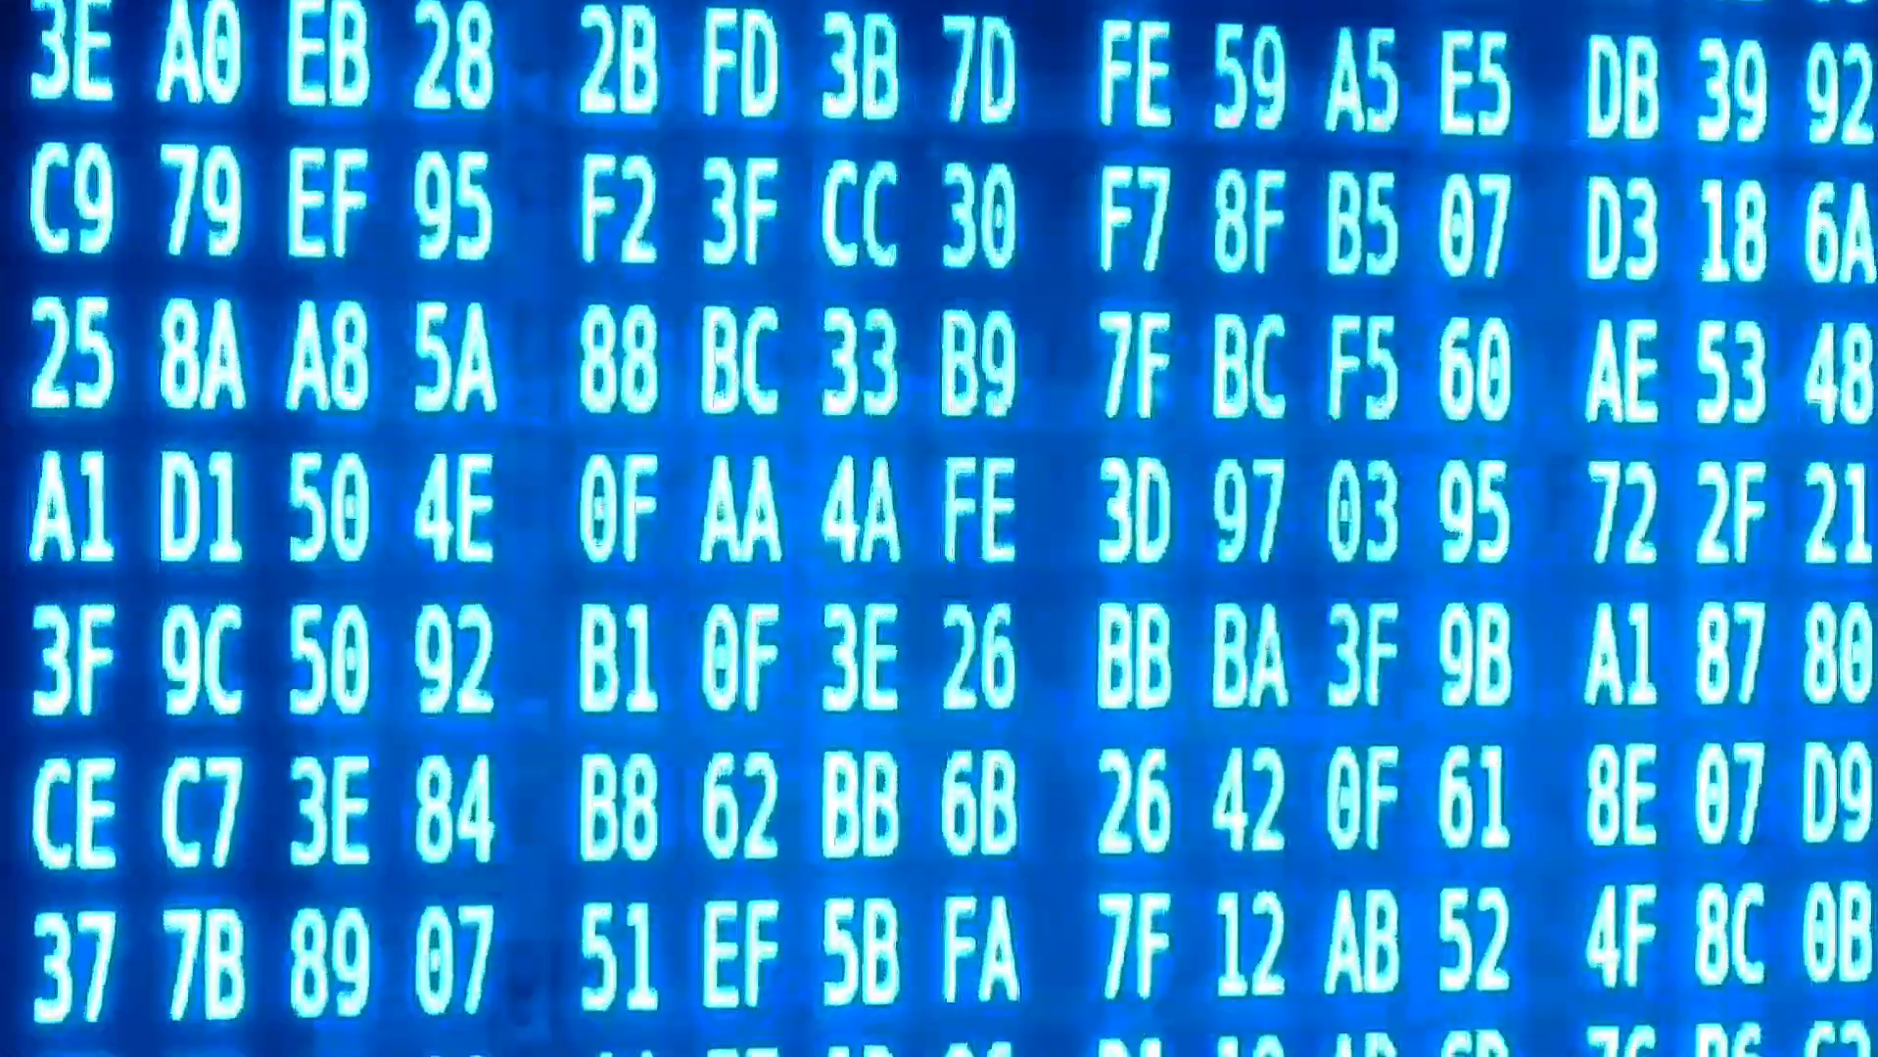
{"action": "scroll", "scroll_direction": "down", "scroll_amount": 3}
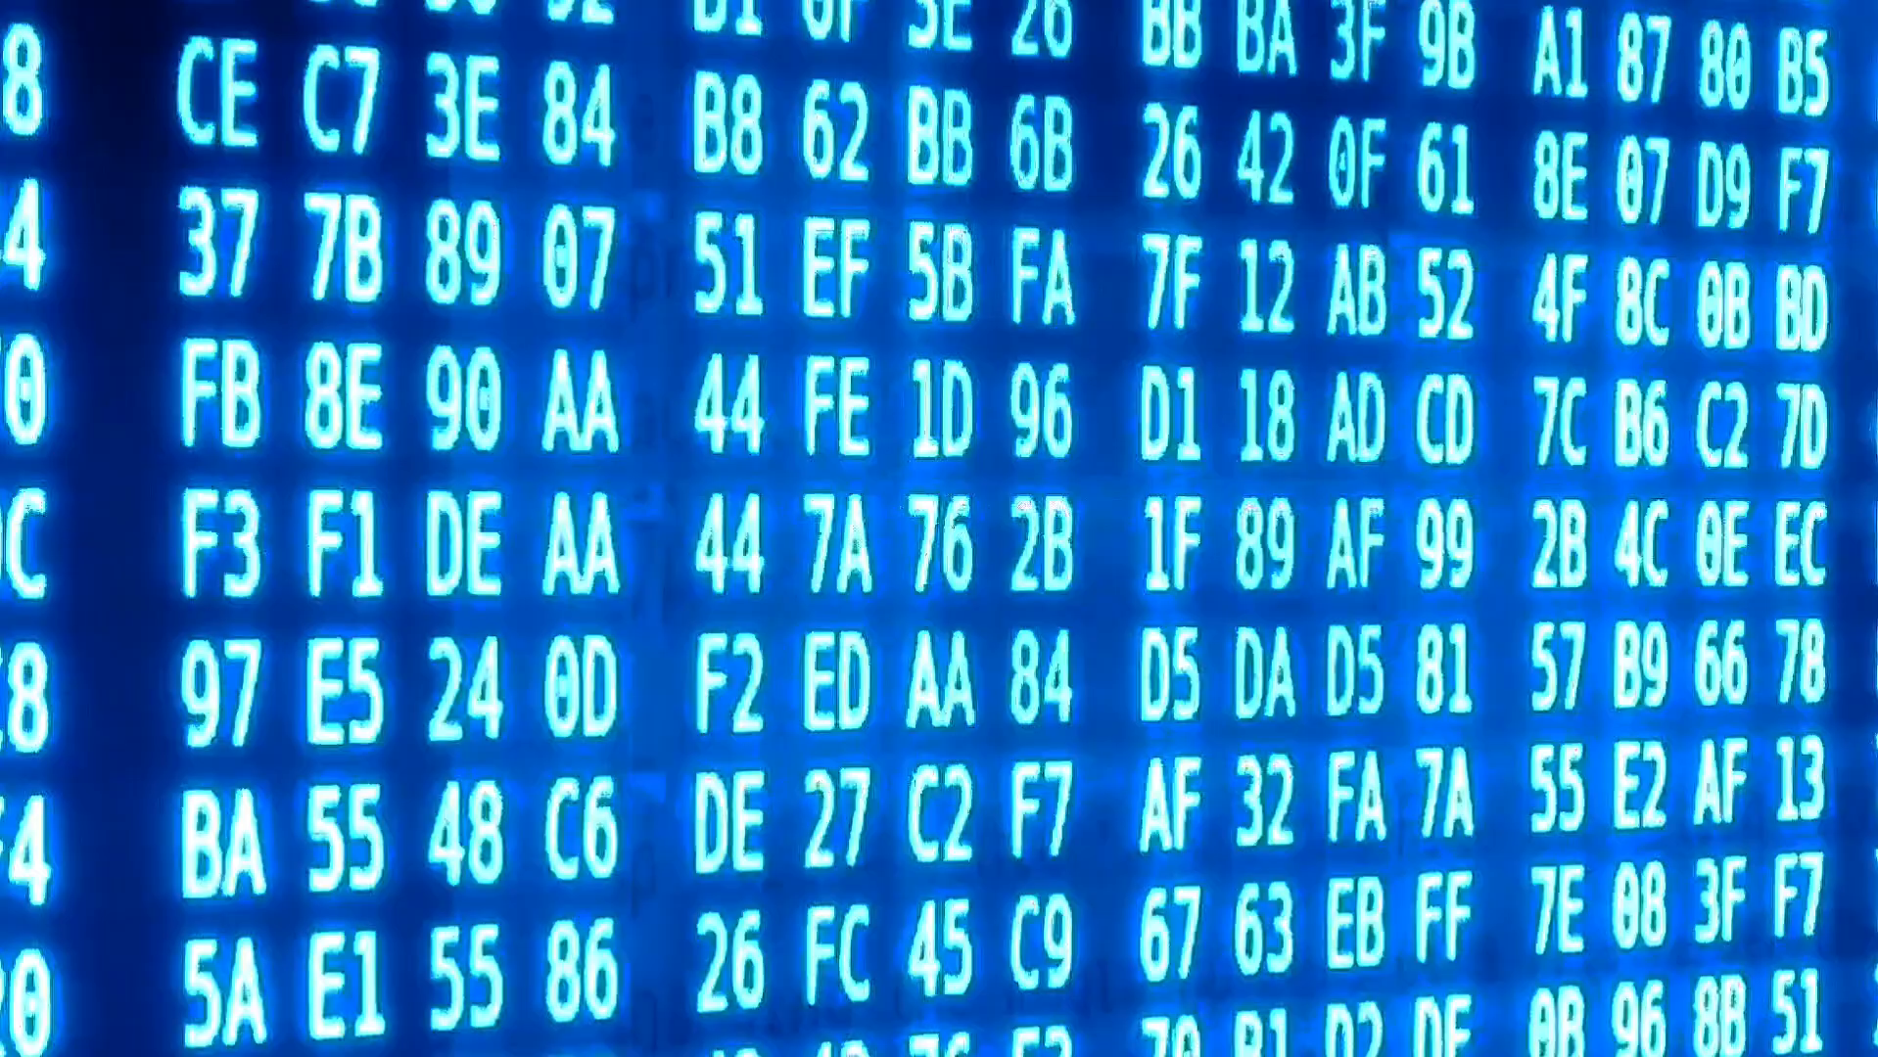
{"action": "scroll", "scroll_direction": "down", "scroll_amount": 3}
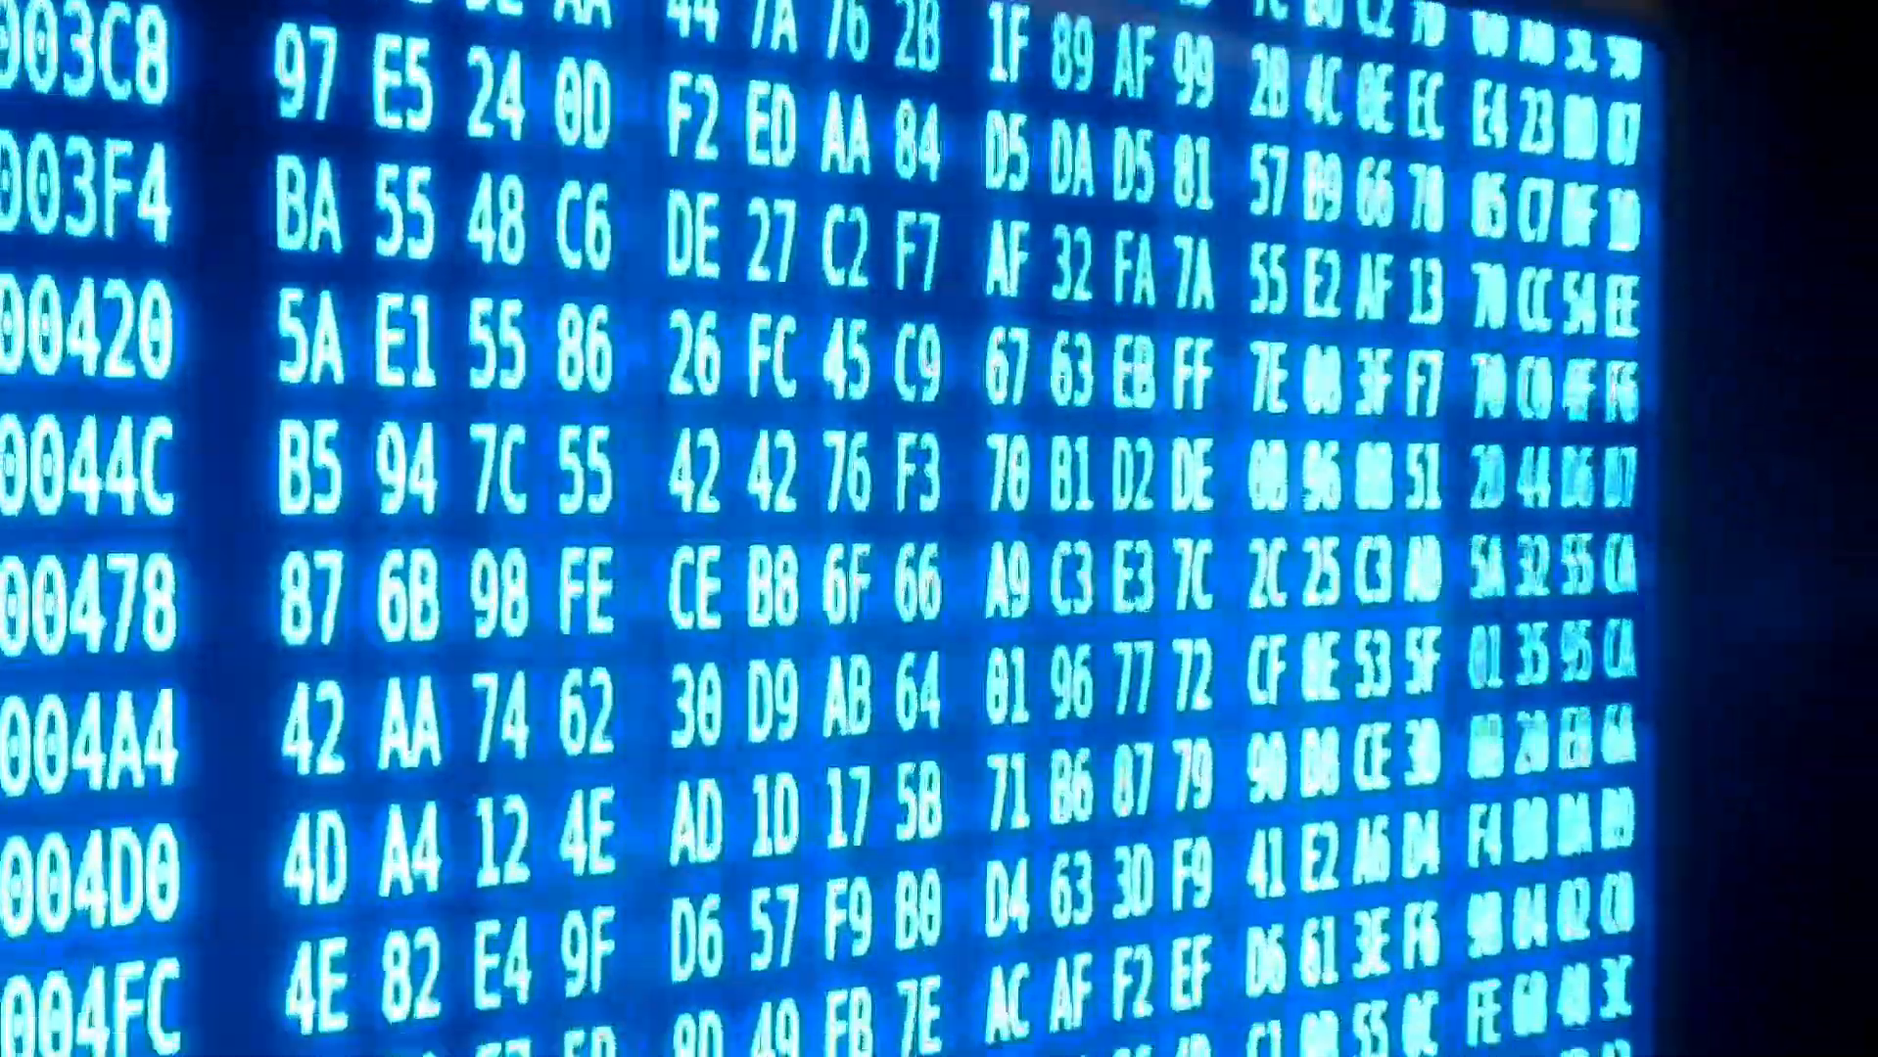